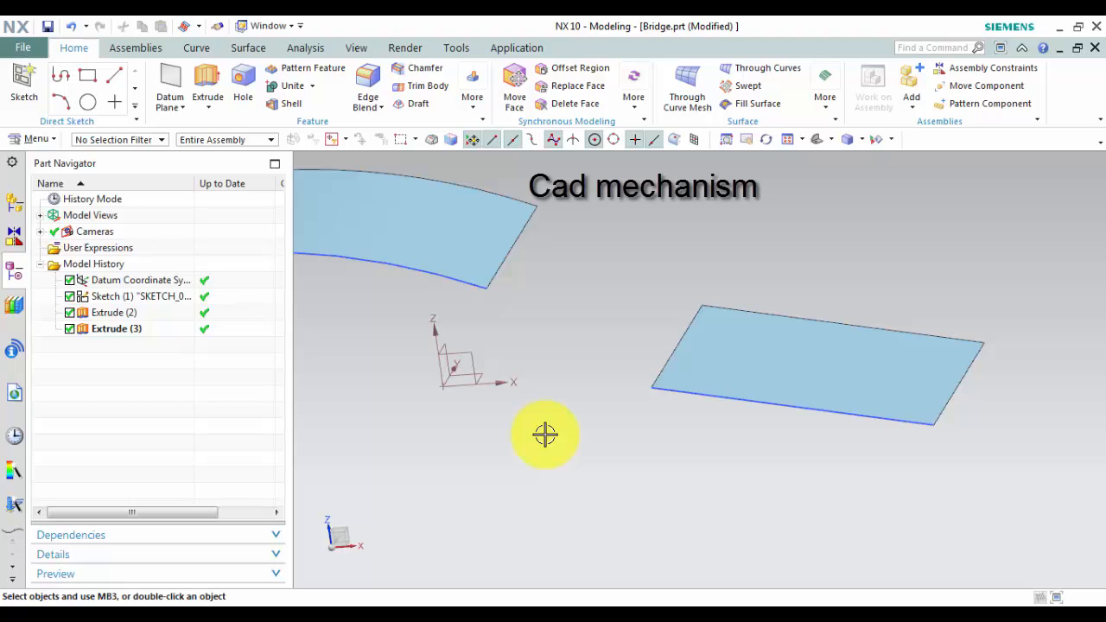
mouse_move(540, 353)
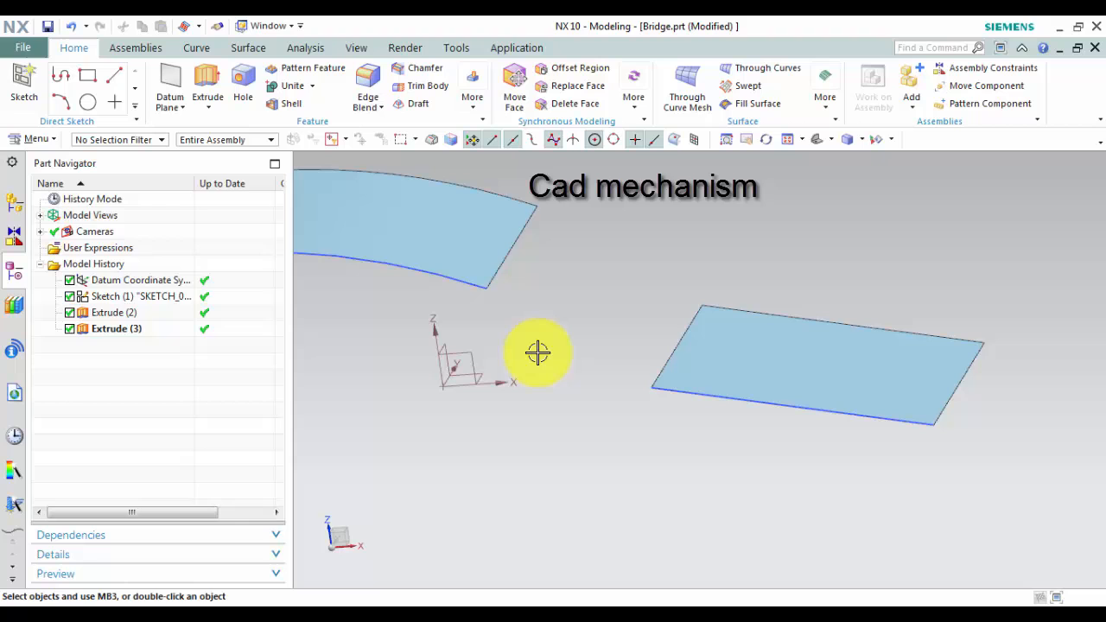
- Inspect the curved and flat extruded faces and switch to the Surface ribbon commands
drag(539, 352, 569, 315)
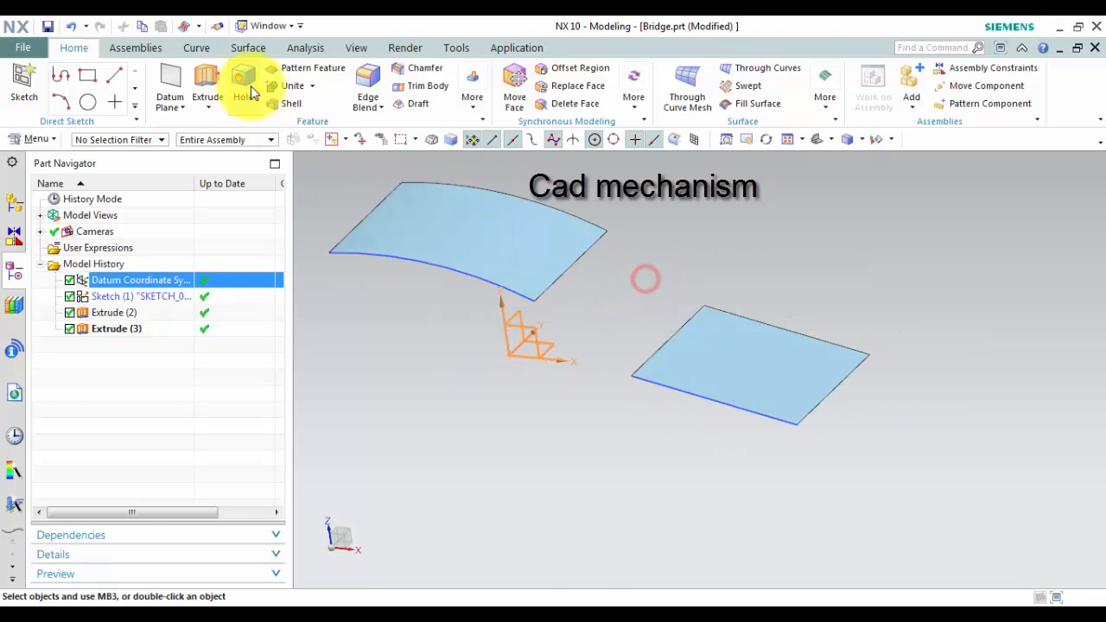
click(249, 49)
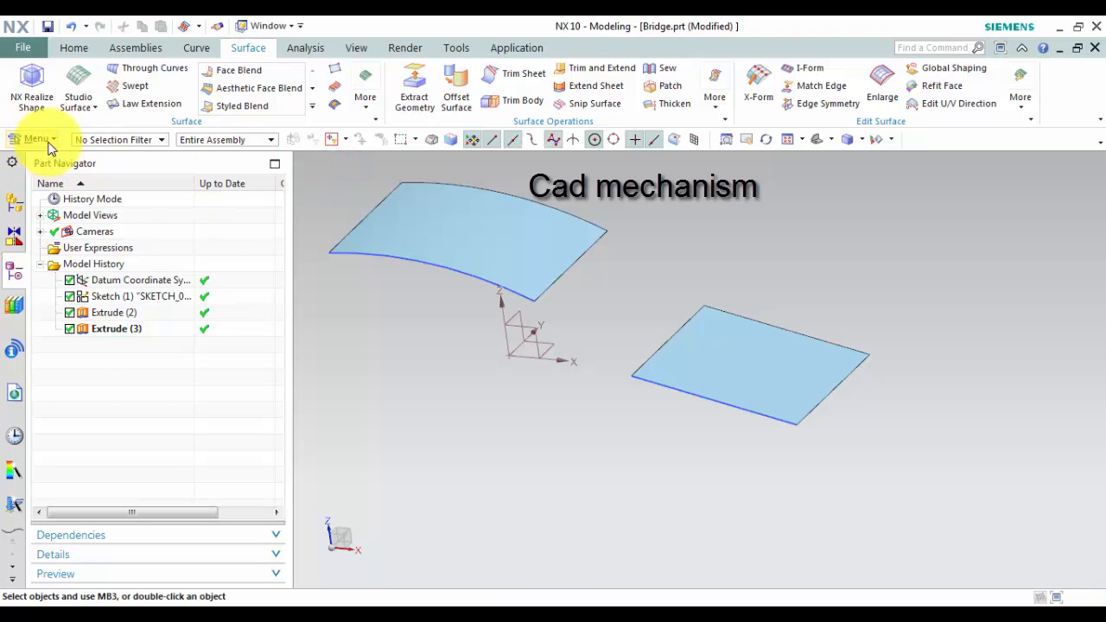
- Reach Bridge via Menu > Insert > Detail Feature, then cancel its dialog
click(36, 138)
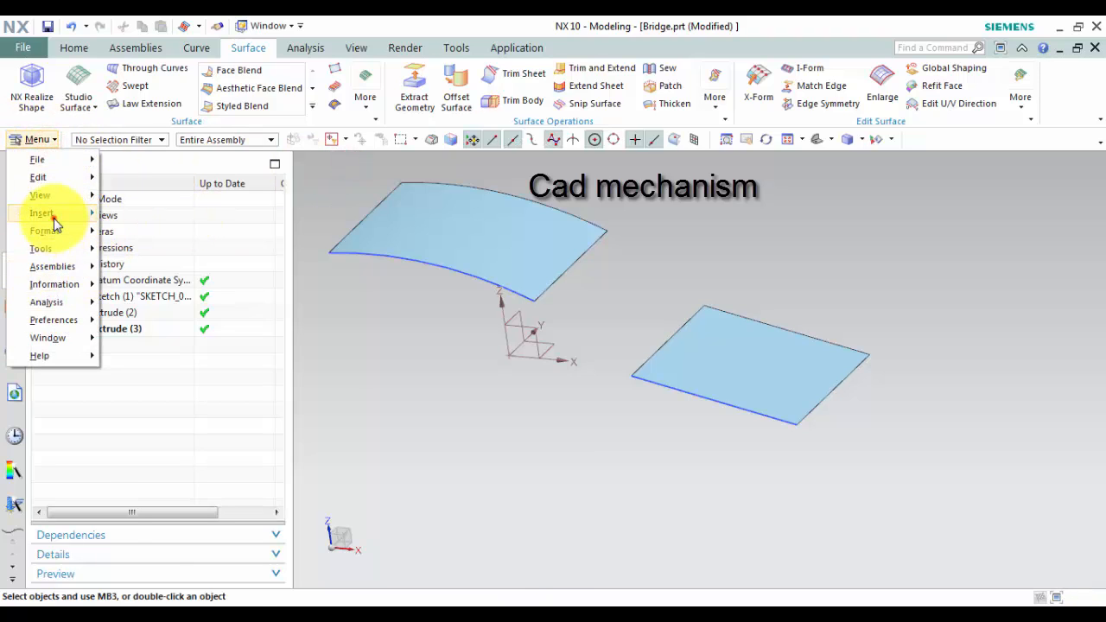
click(149, 304)
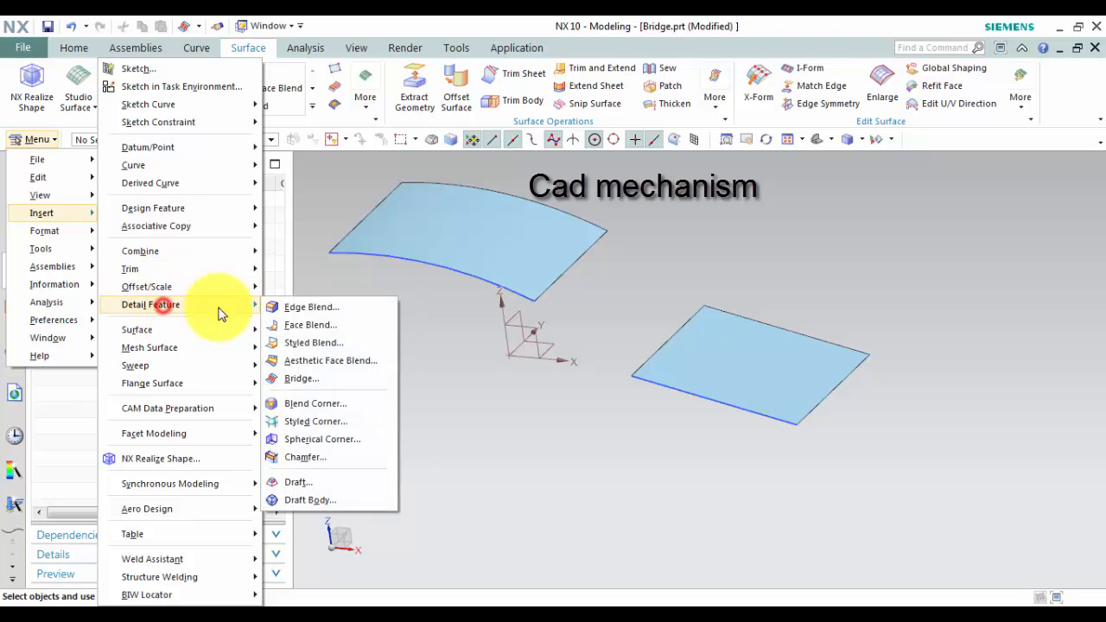
click(301, 378)
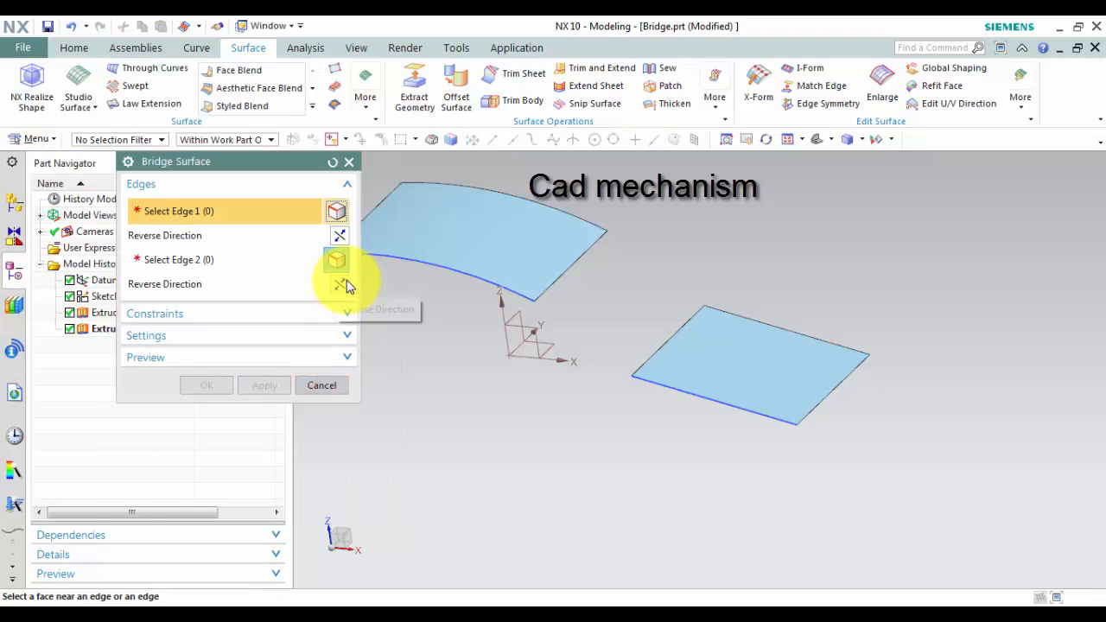
click(322, 384)
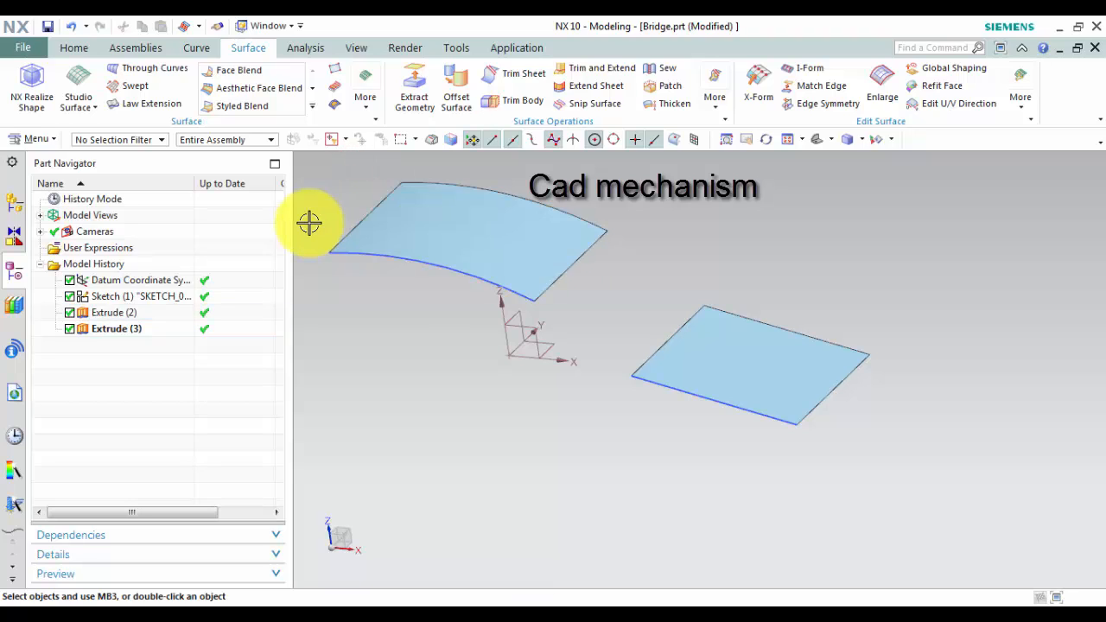
mouse_move(320, 187)
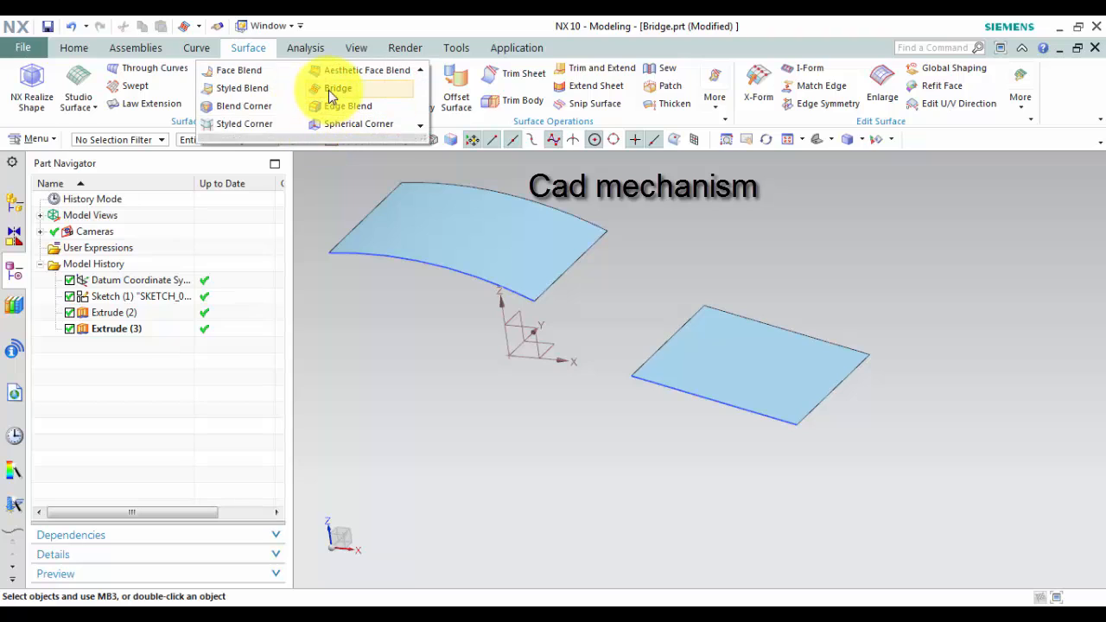
- Start Bridge Surface and pick the Extrude(2) curved edge as Edge 1
click(346, 86)
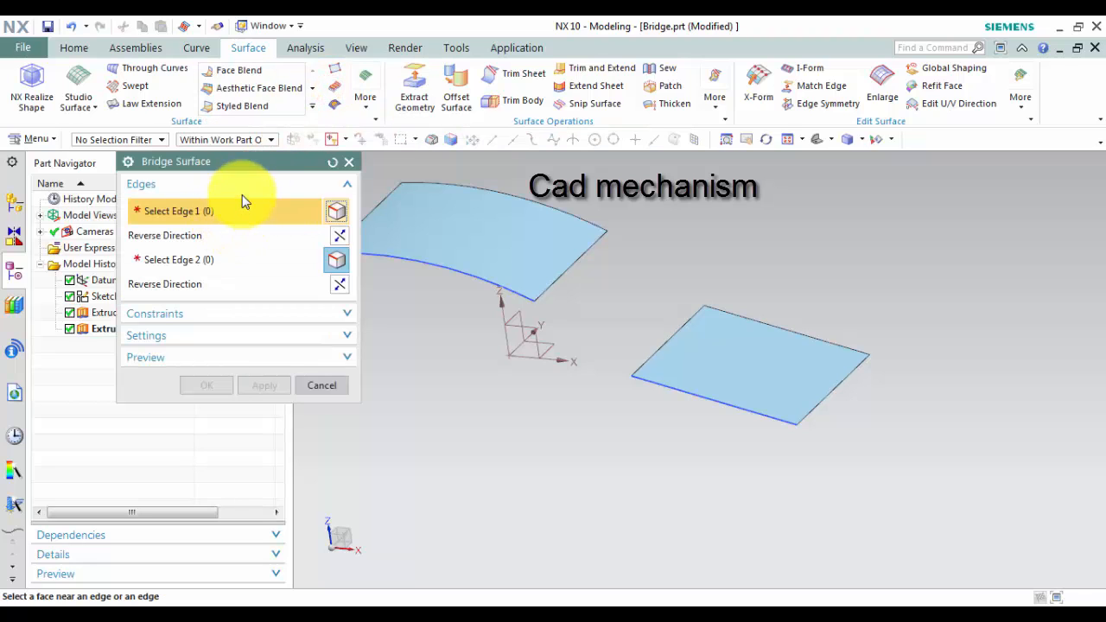
mouse_move(586, 259)
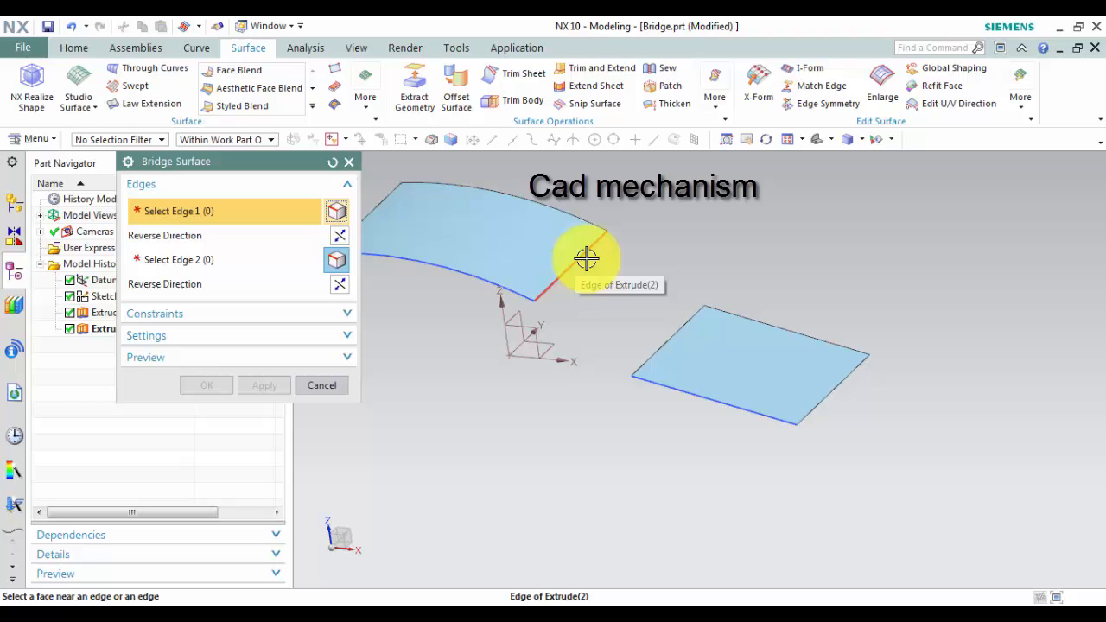
click(586, 259)
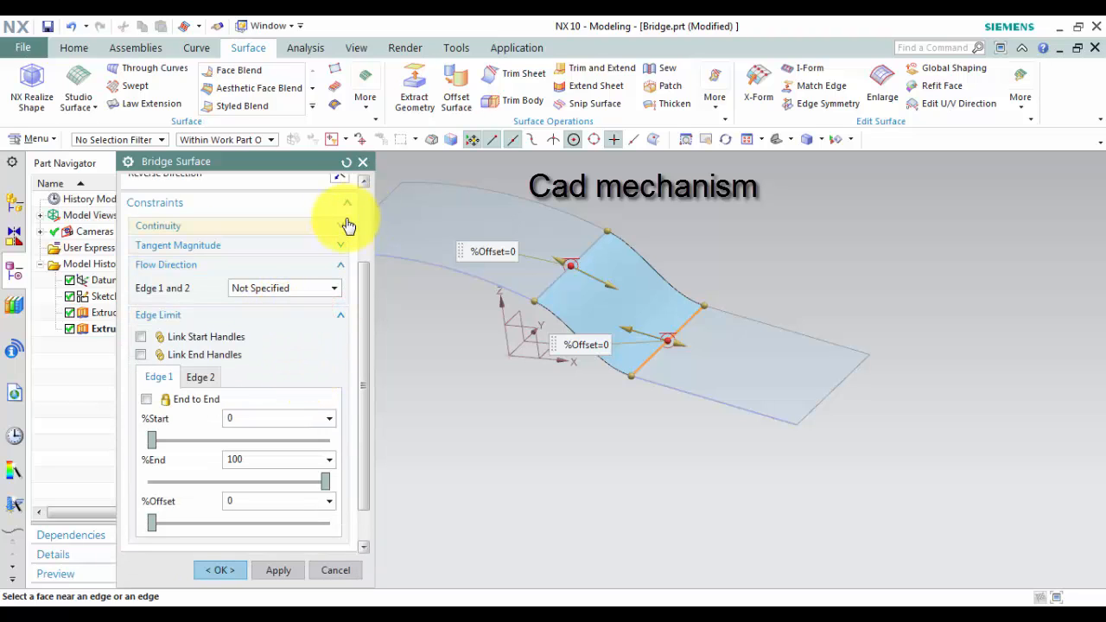
- Set Continuity for Edge 1 and Edge 2 to G1 (Tangent), after trying G0 and G2
click(338, 224)
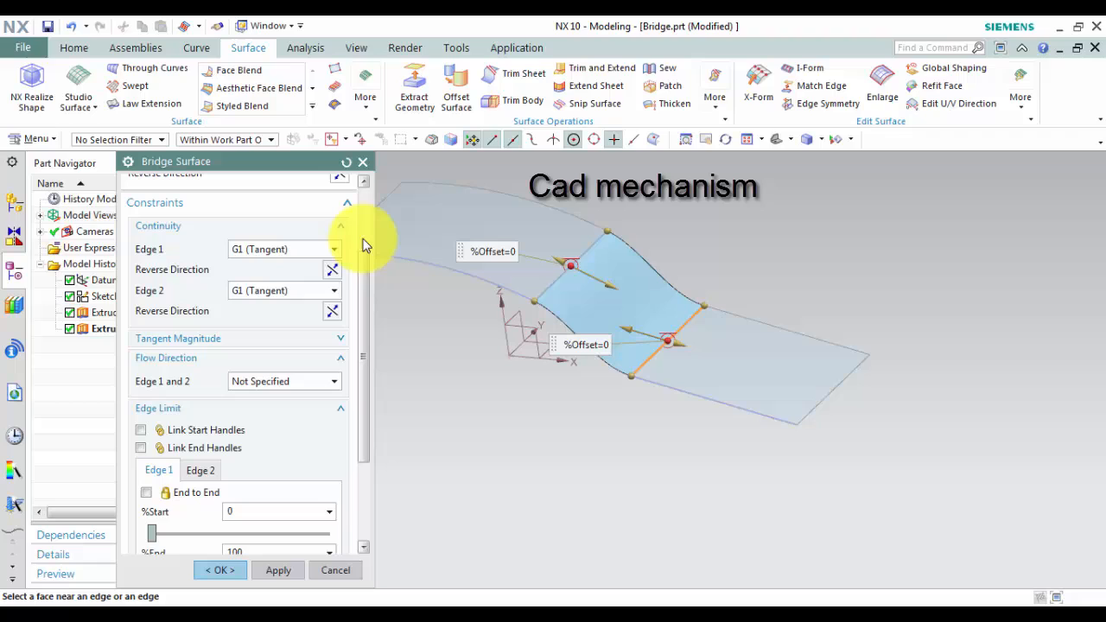
click(332, 249)
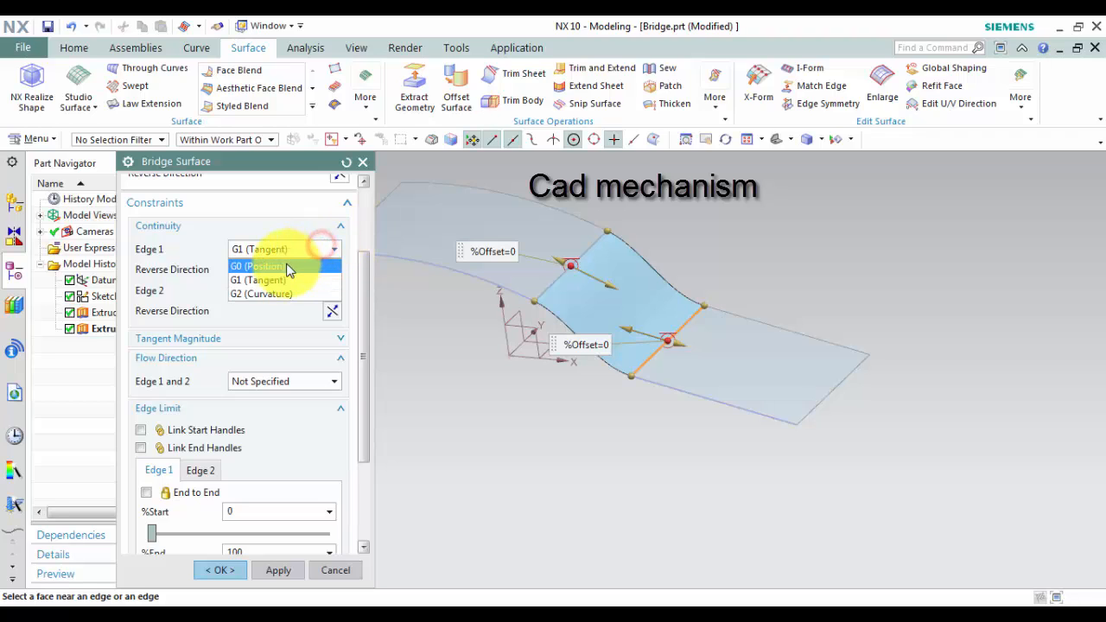
click(259, 266)
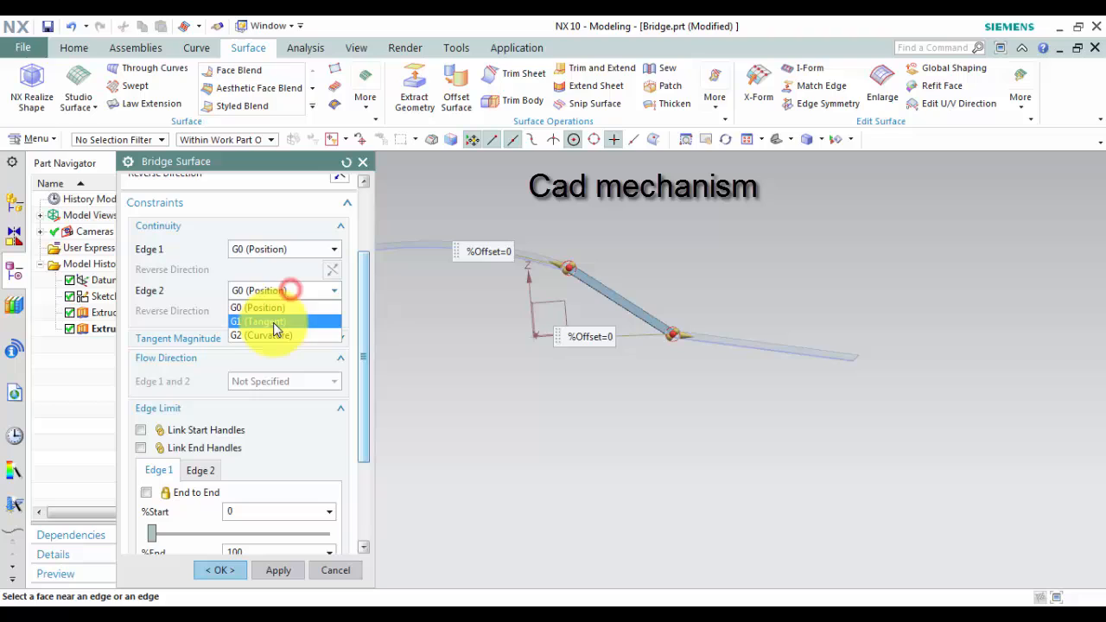
click(261, 322)
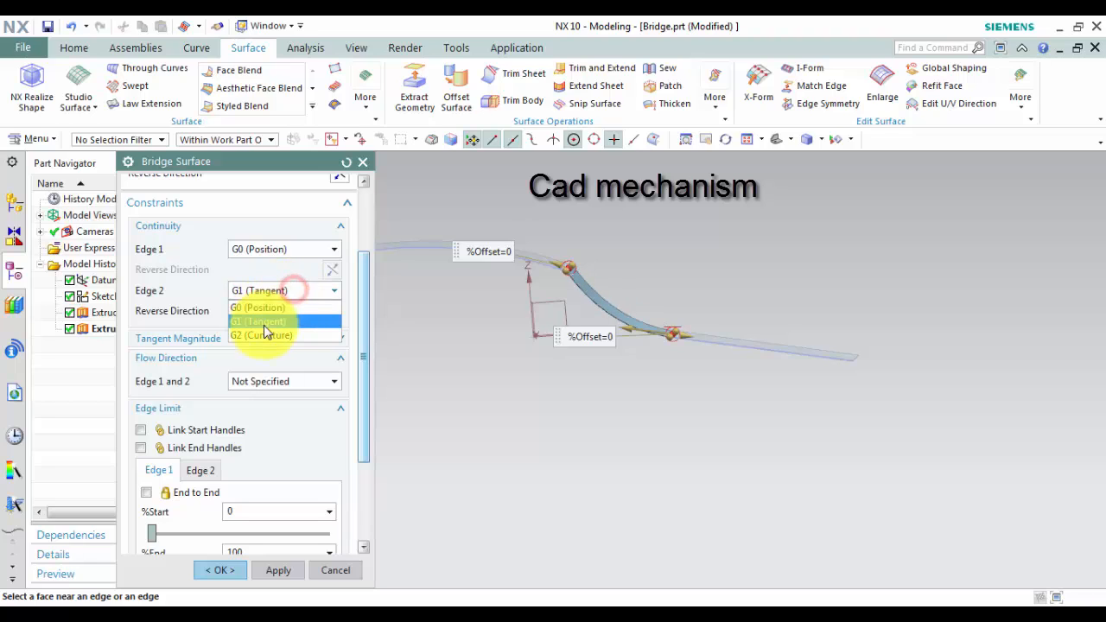
click(262, 336)
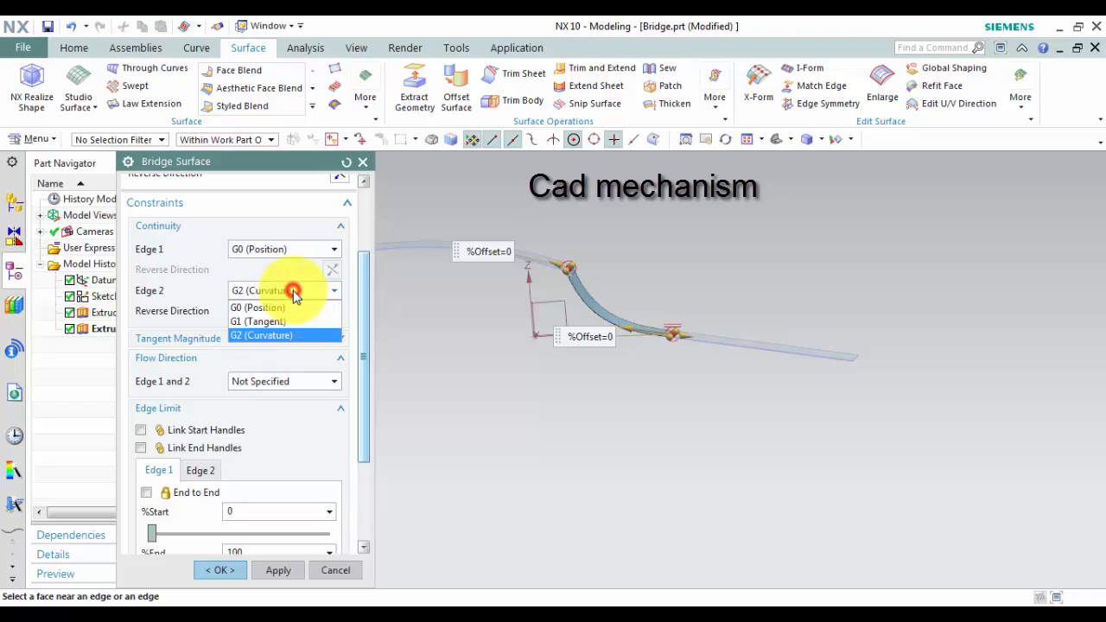
click(258, 307)
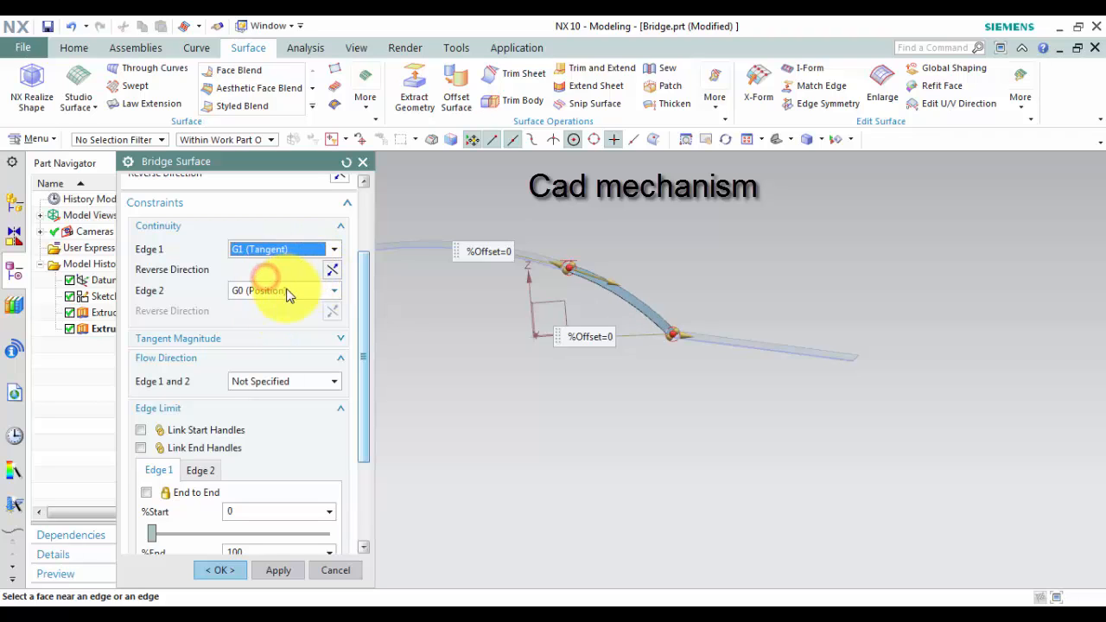
click(283, 291)
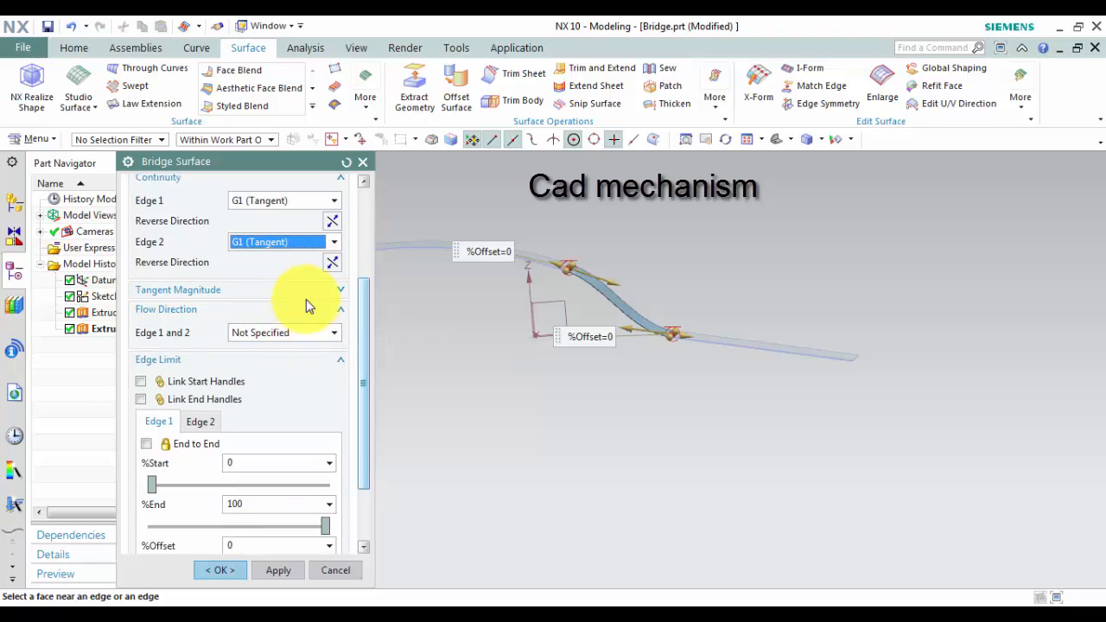
mouse_move(301, 305)
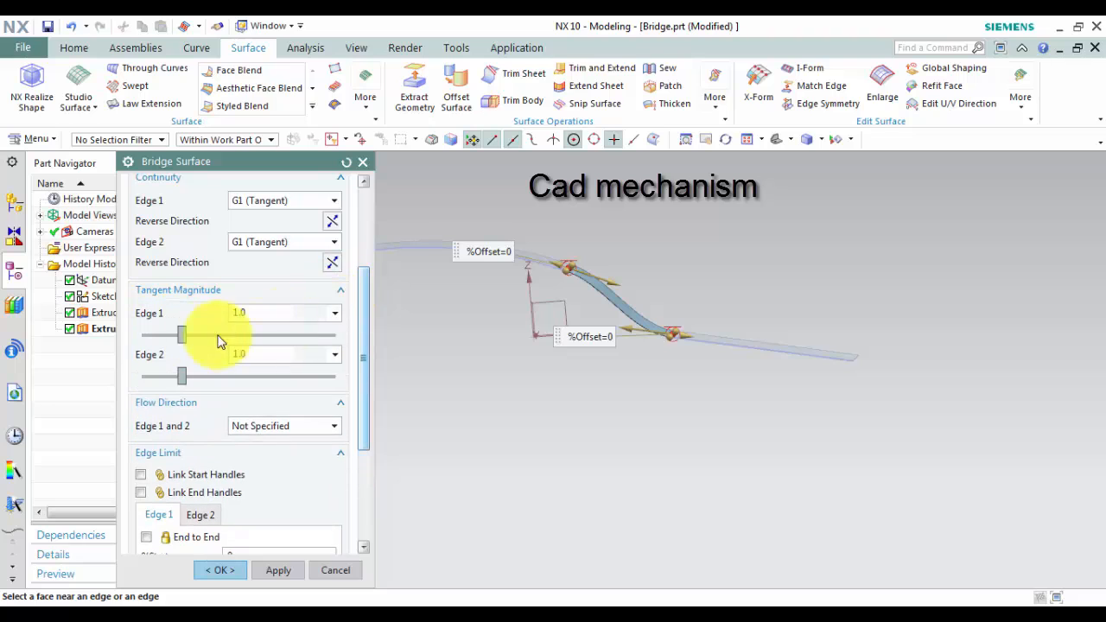
- Adjust Tangent Magnitude sliders to about 1.63 on Edge 1 and 2.89 on Edge 2
drag(181, 335, 256, 336)
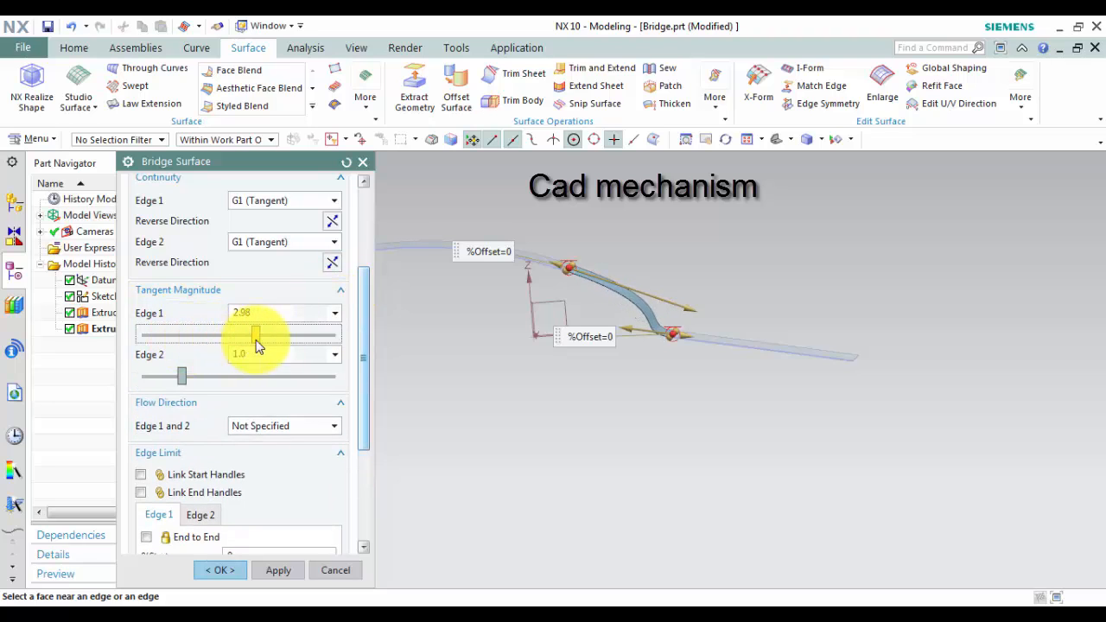
drag(256, 336, 156, 335)
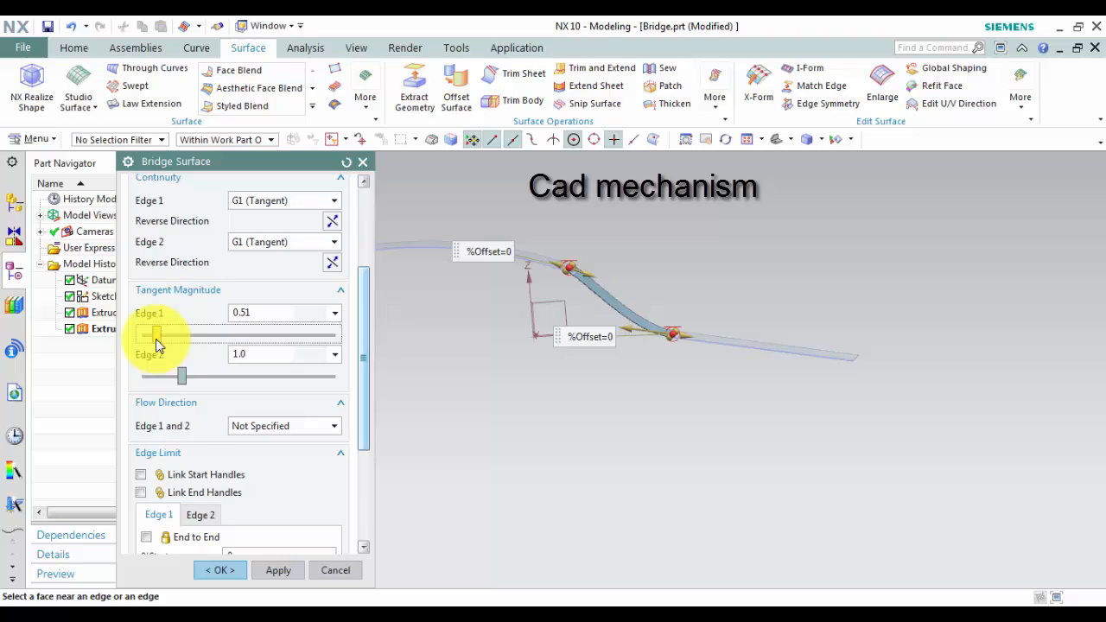
drag(159, 335, 204, 335)
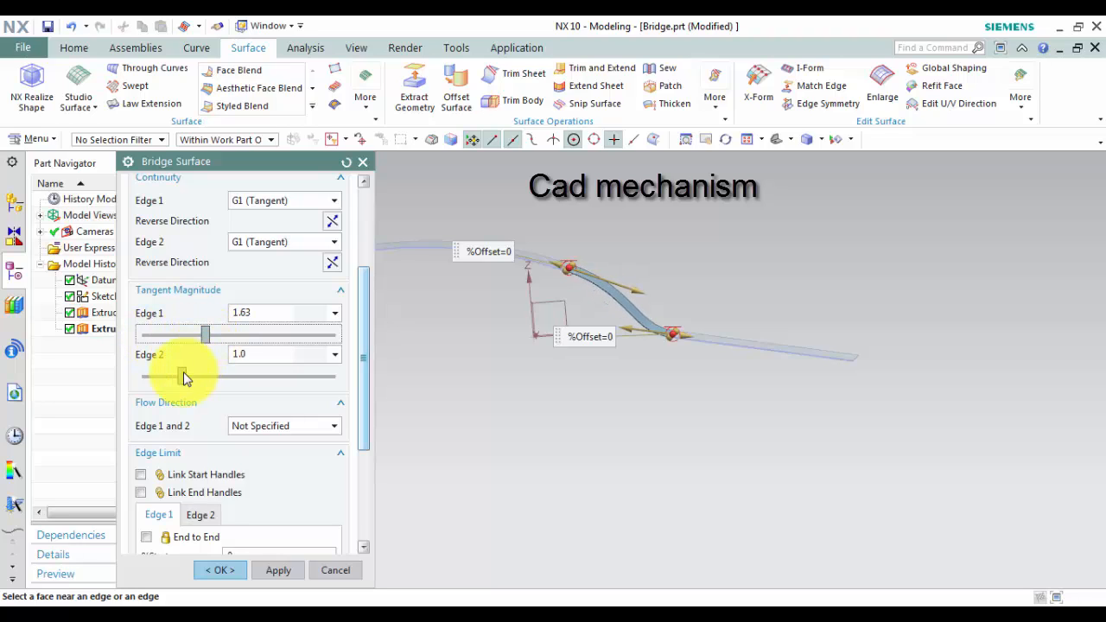
drag(183, 377, 268, 377)
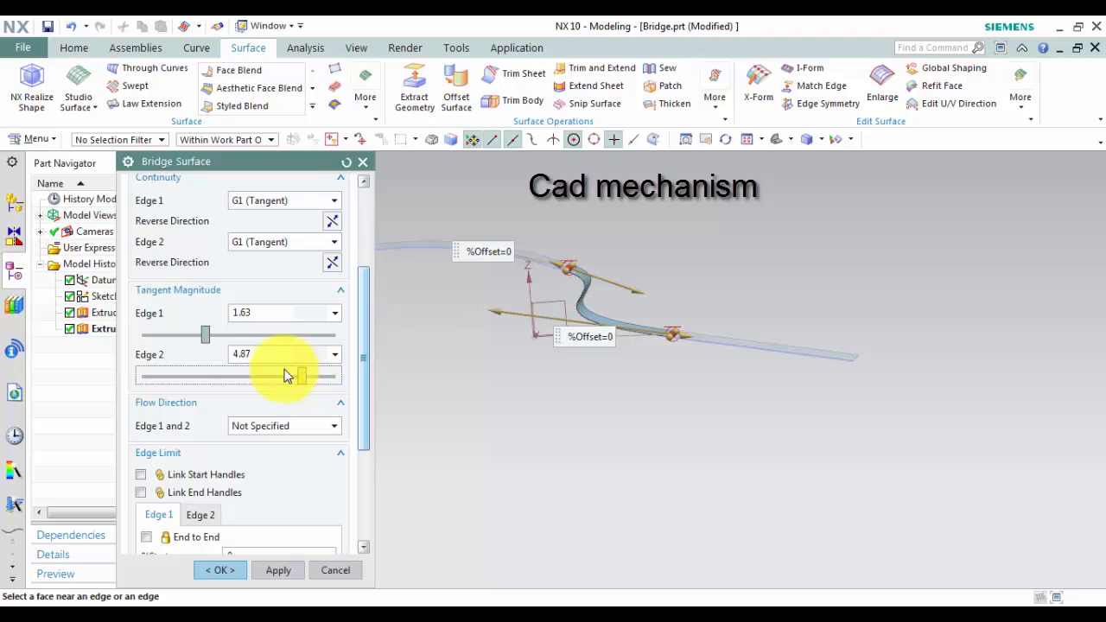
drag(290, 376, 250, 375)
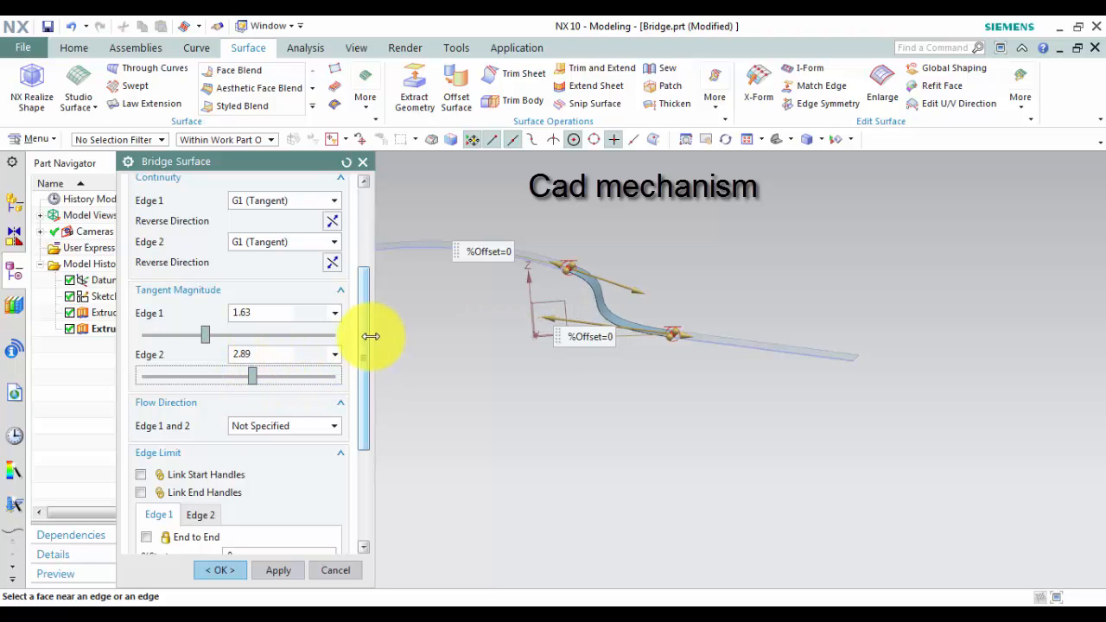
scroll(down, 3)
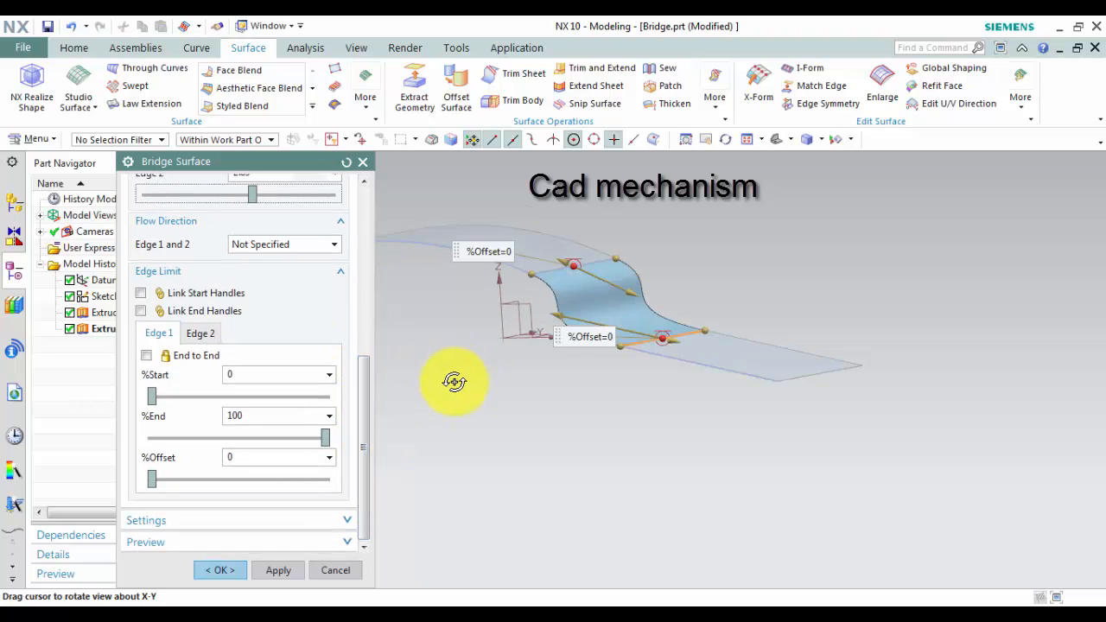
- Try End to End and Link Start Handles, testing Edge 1 %Start limits before returning to 0
click(145, 356)
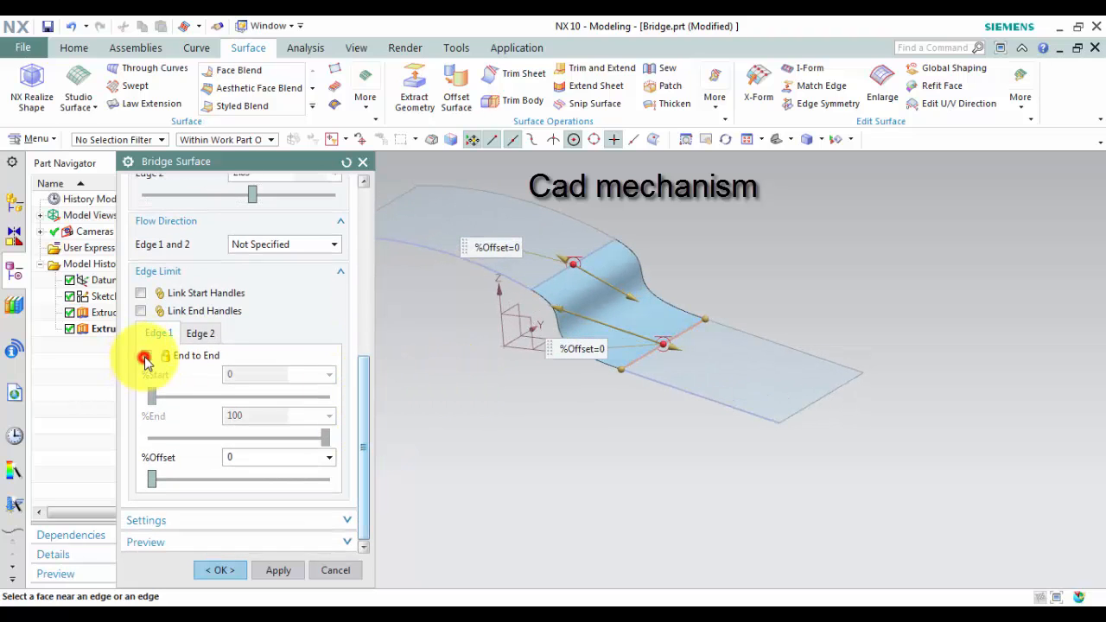
click(149, 356)
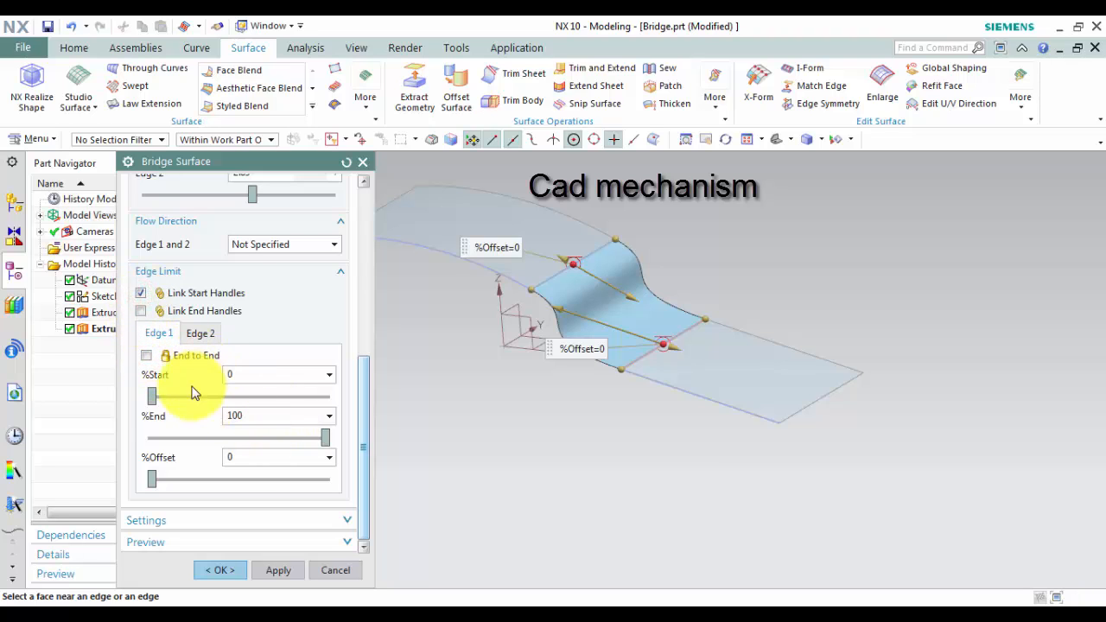
drag(152, 396, 212, 396)
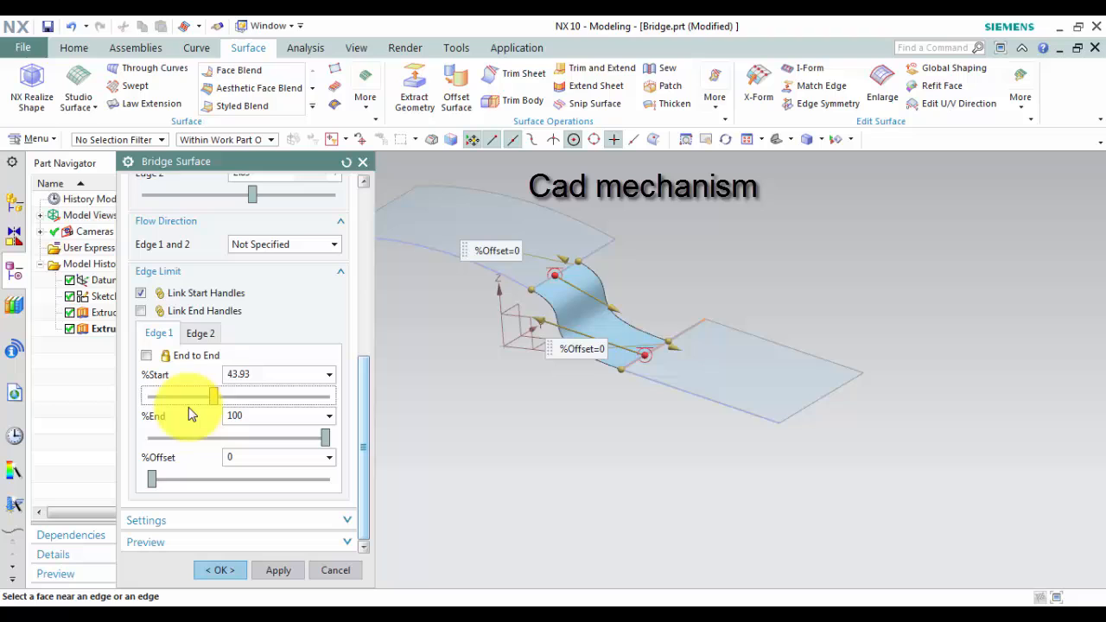
drag(215, 396, 197, 396)
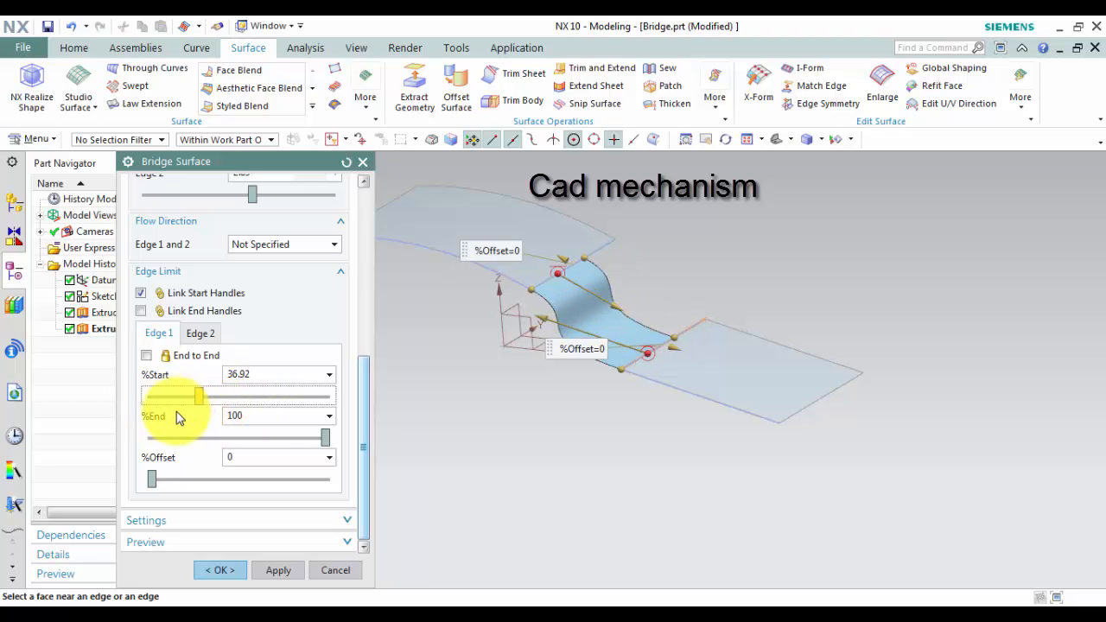
drag(198, 396, 273, 396)
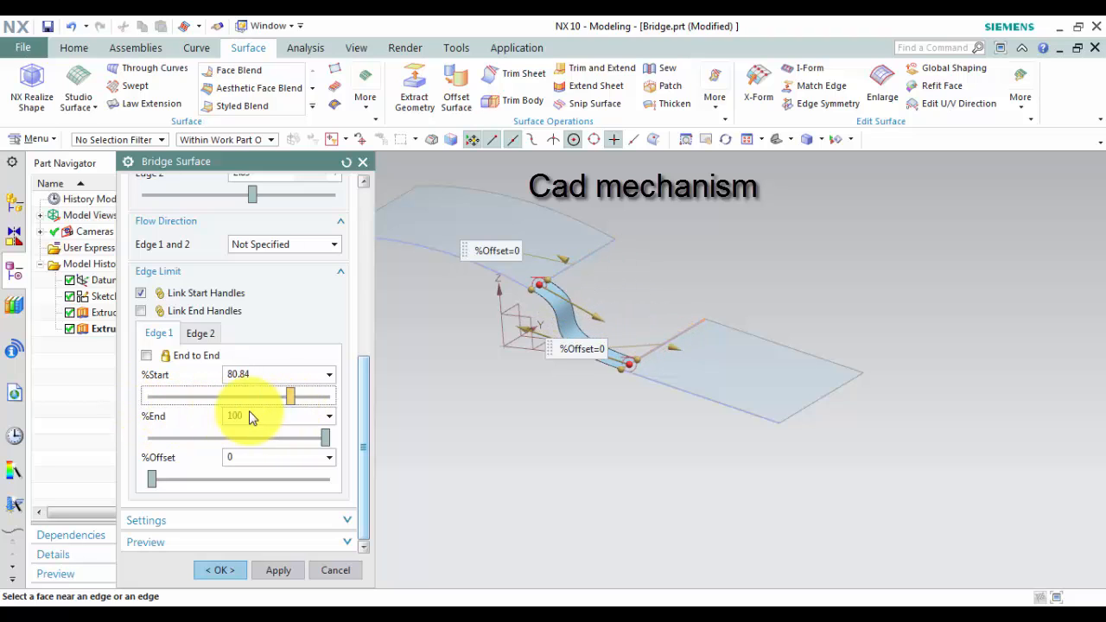
drag(291, 396, 261, 396)
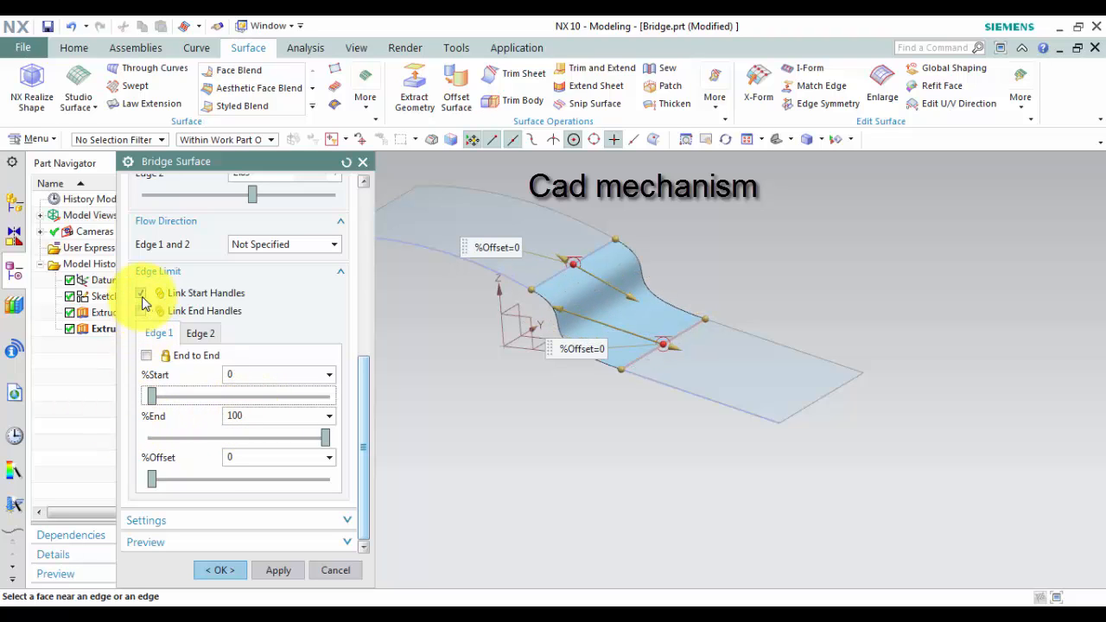
- Link the end handles instead and test Edge 1 %End values around 68 and 37 percent
click(142, 312)
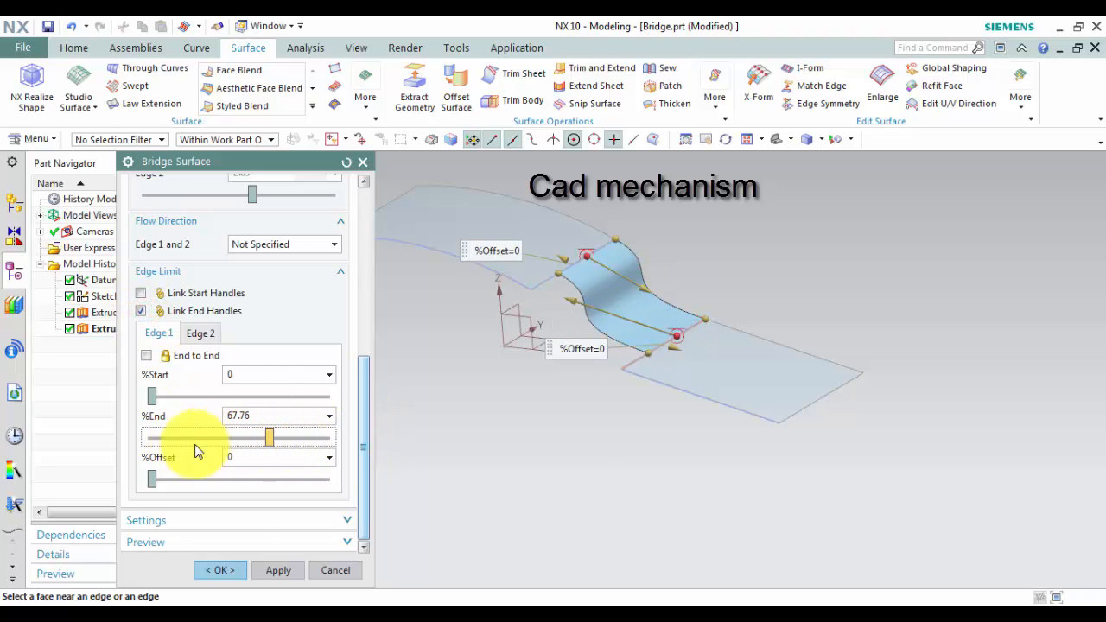
drag(268, 438, 328, 437)
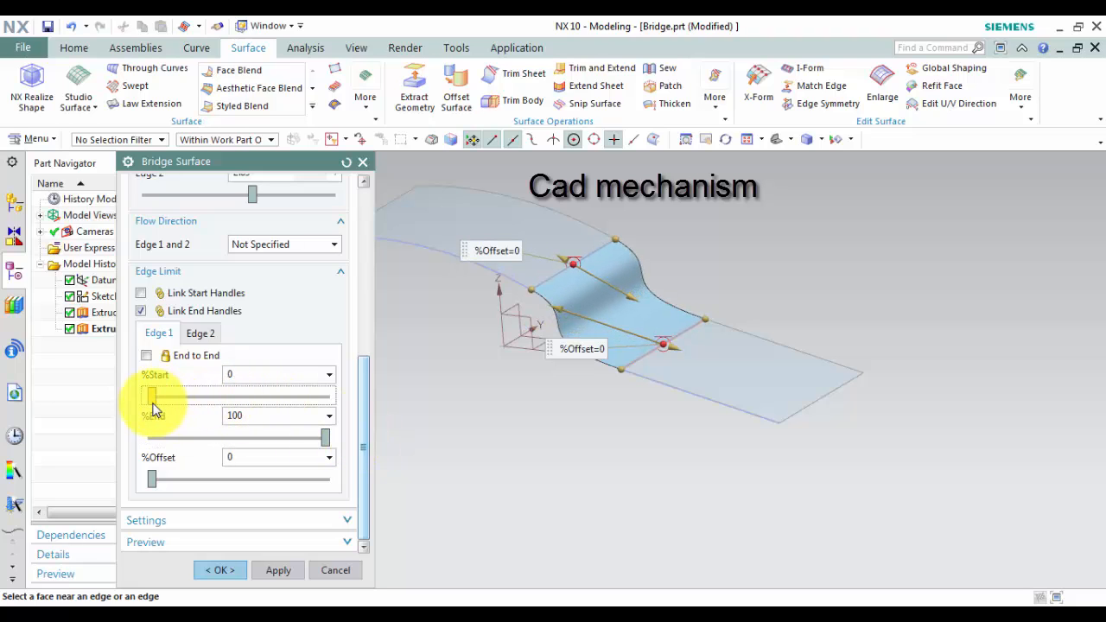
drag(326, 440, 235, 440)
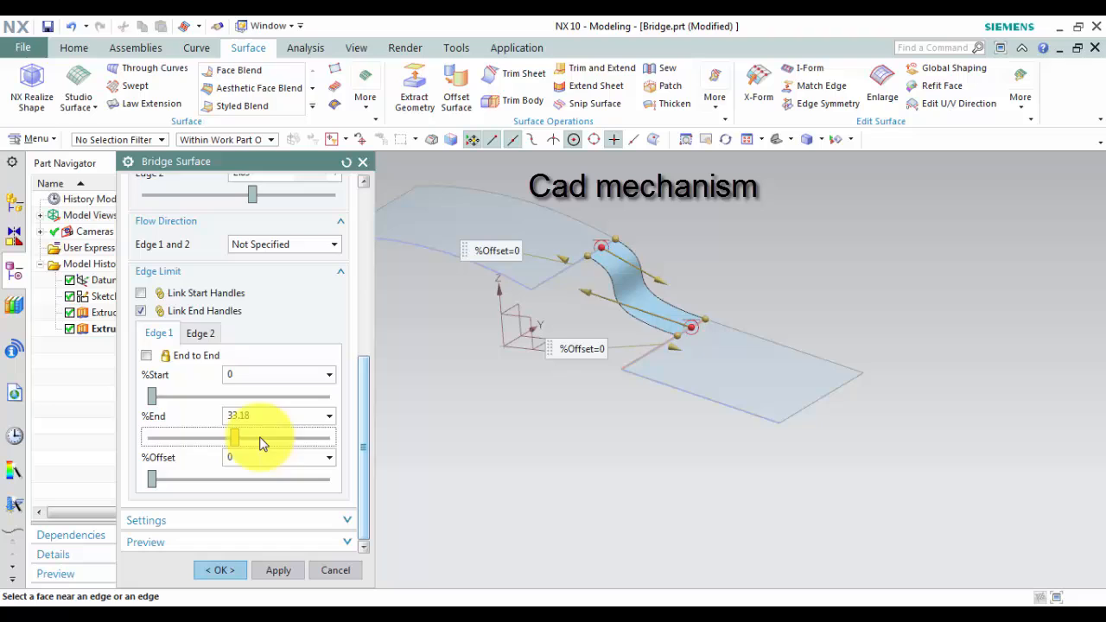
drag(235, 439, 325, 439)
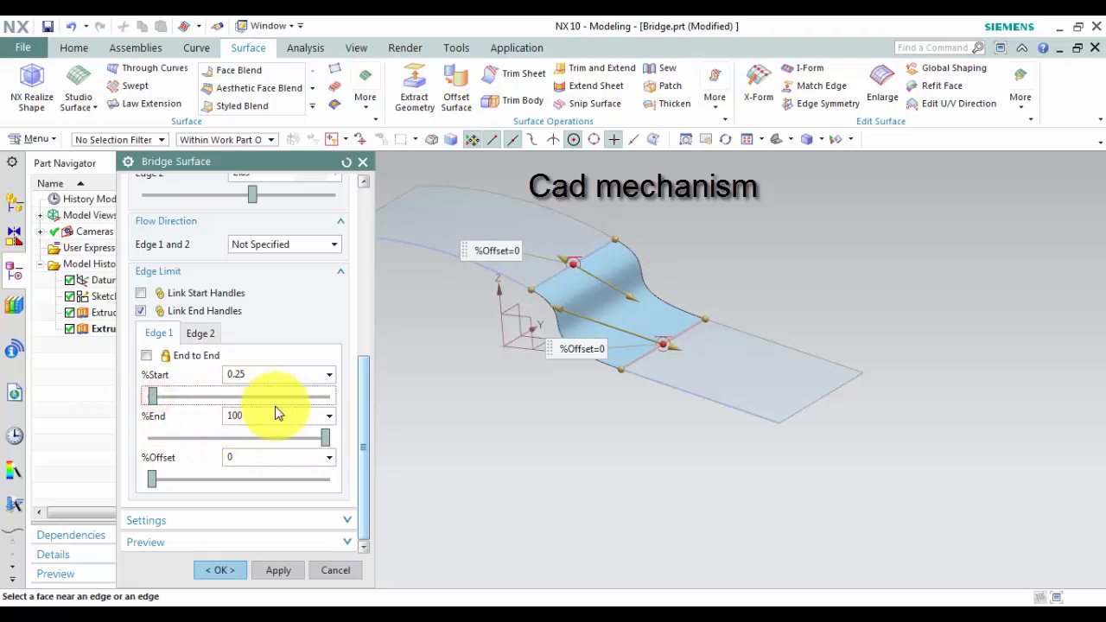
- Restore the bridge end to full length and trim Edge 1 %Start to about 45 percent
drag(152, 396, 263, 396)
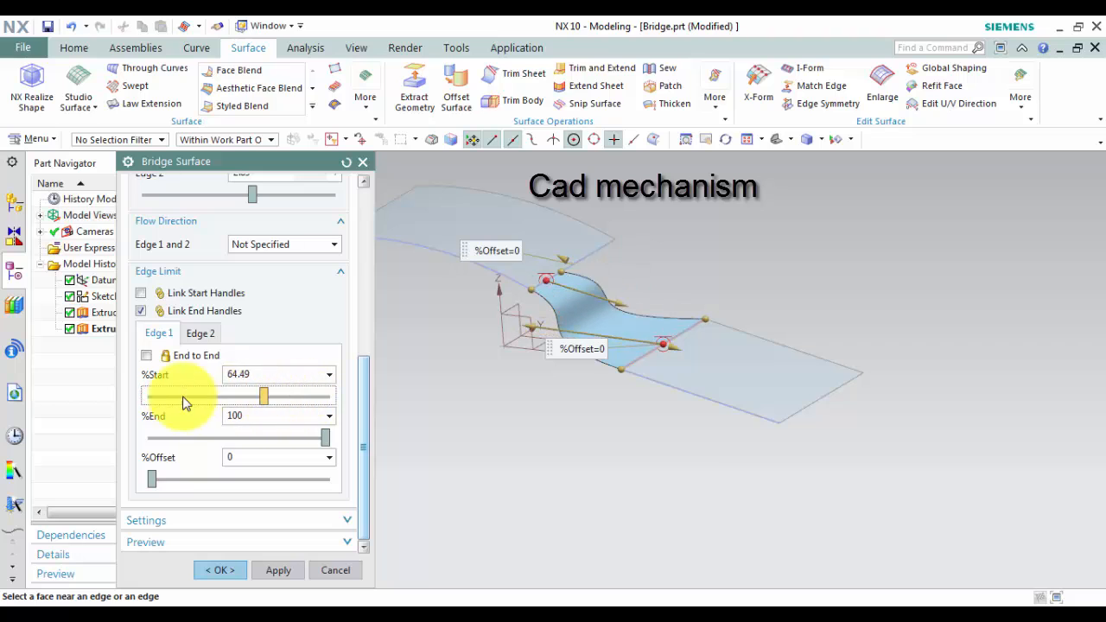
drag(262, 396, 228, 396)
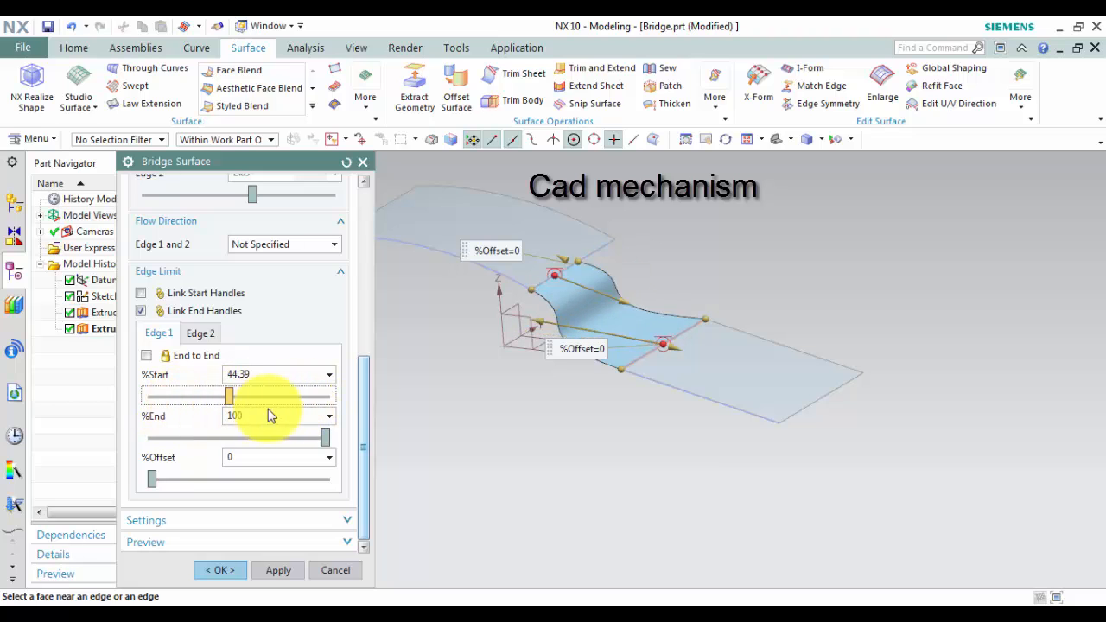
drag(229, 396, 231, 396)
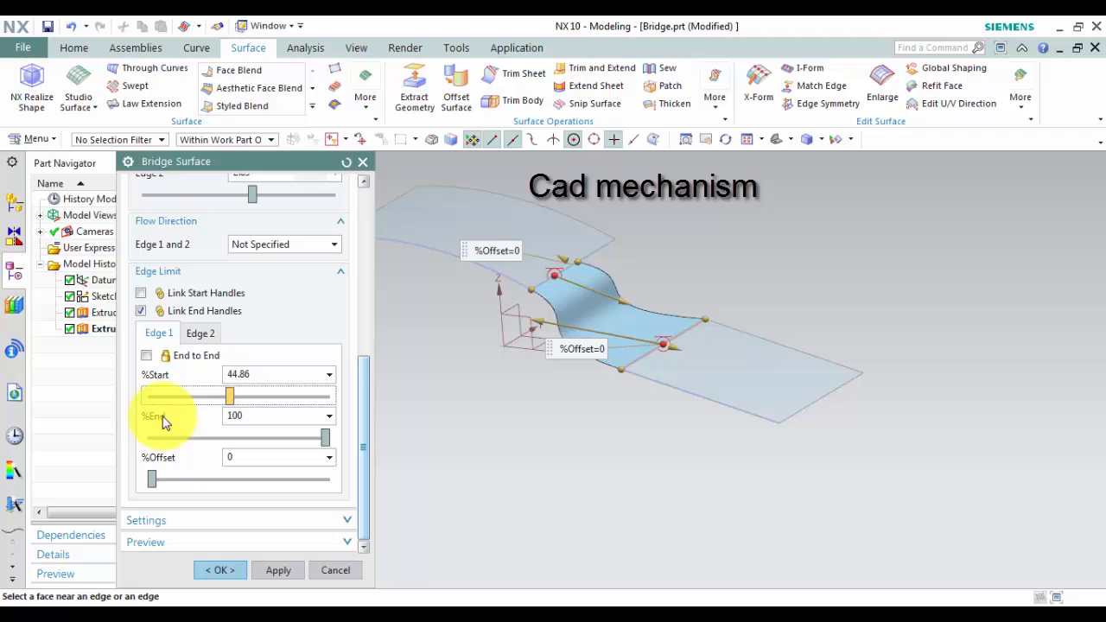
drag(228, 396, 146, 396)
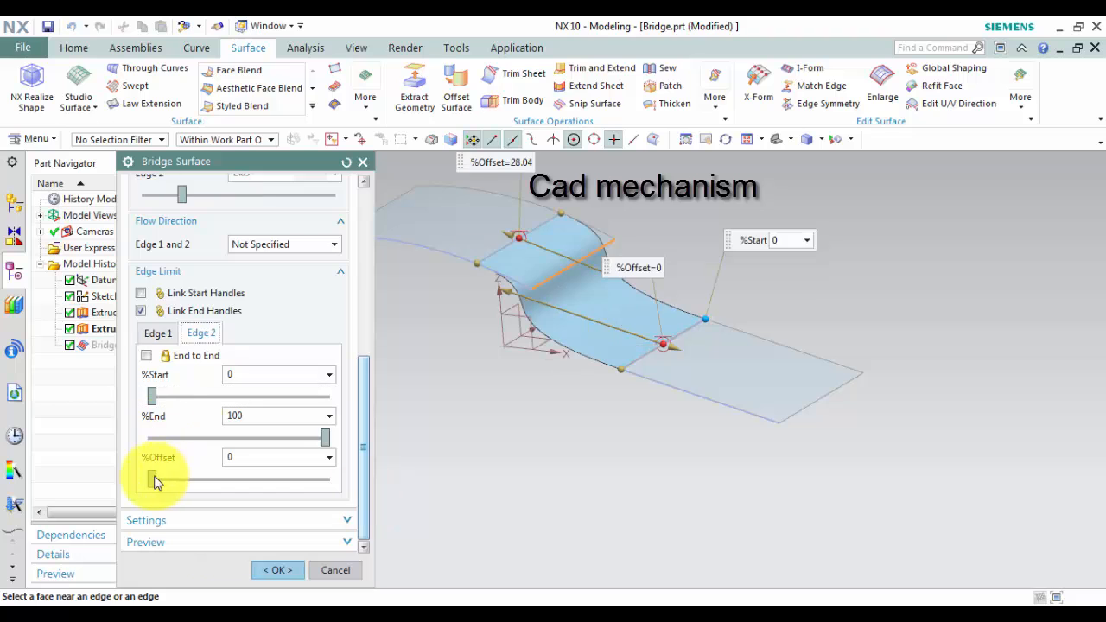
- Test the Edge 2 %Offset slider, return it to zero, and confirm Bridge Surface (4)
drag(152, 481, 176, 480)
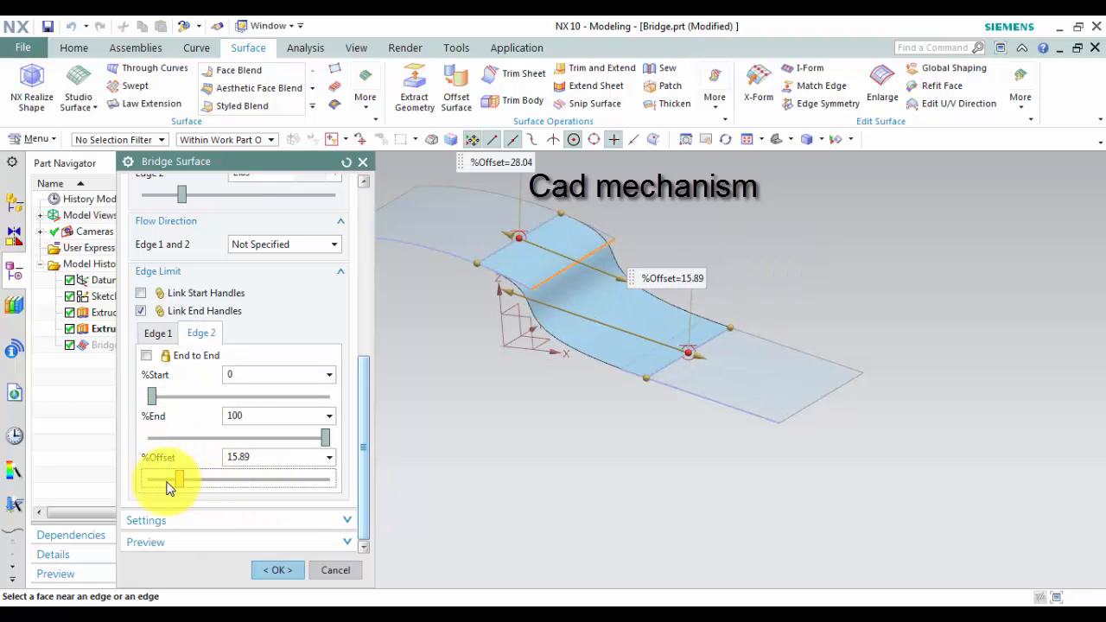
drag(176, 479, 156, 479)
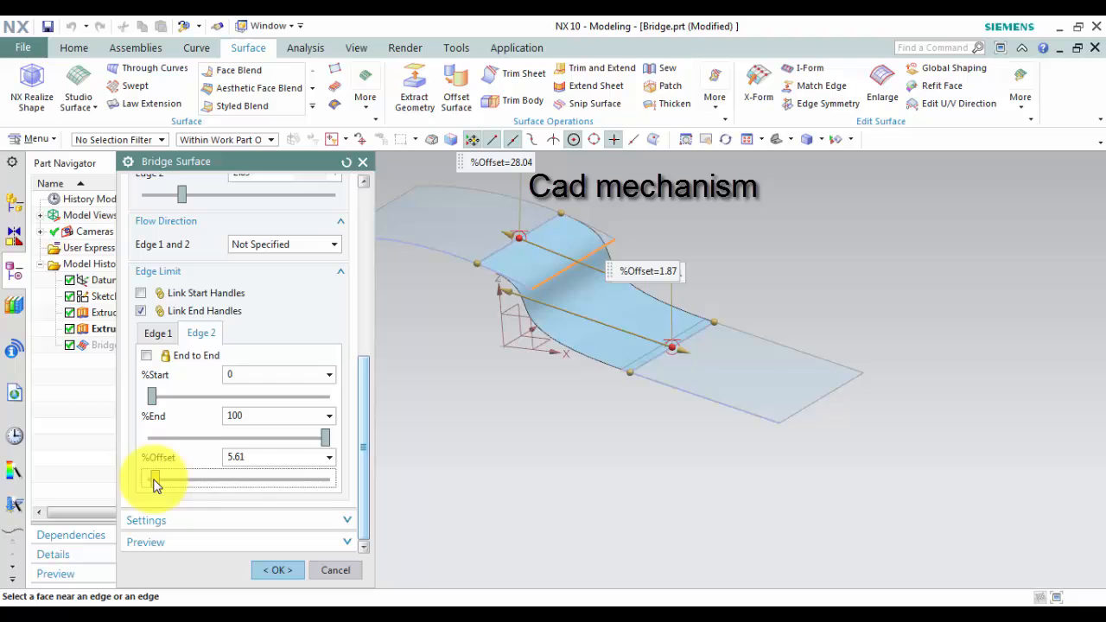
drag(156, 479, 214, 479)
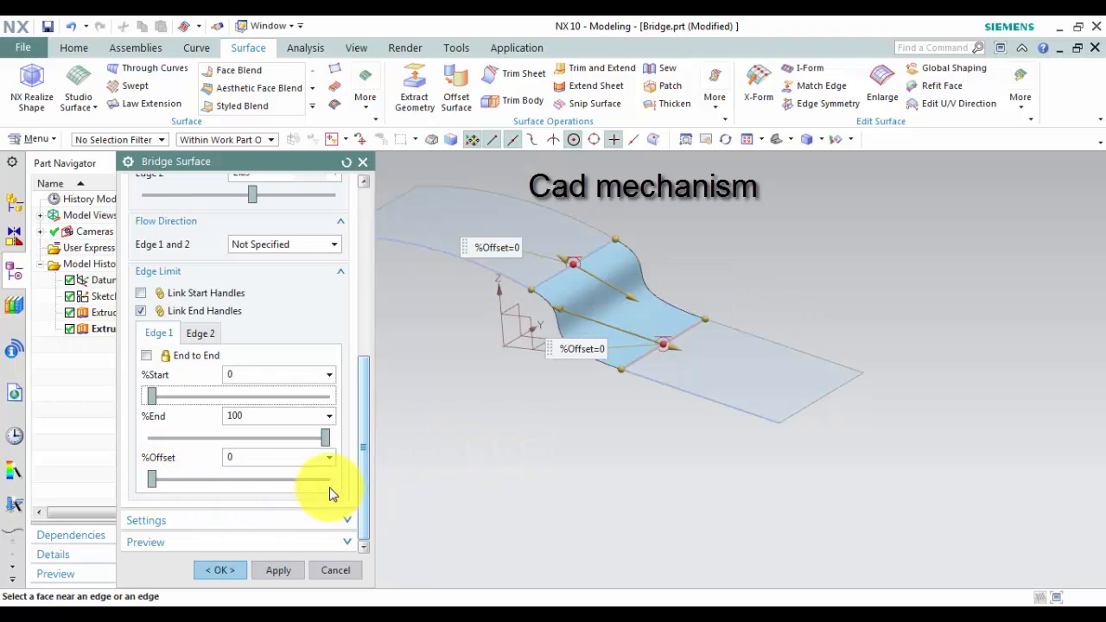
mouse_move(218, 570)
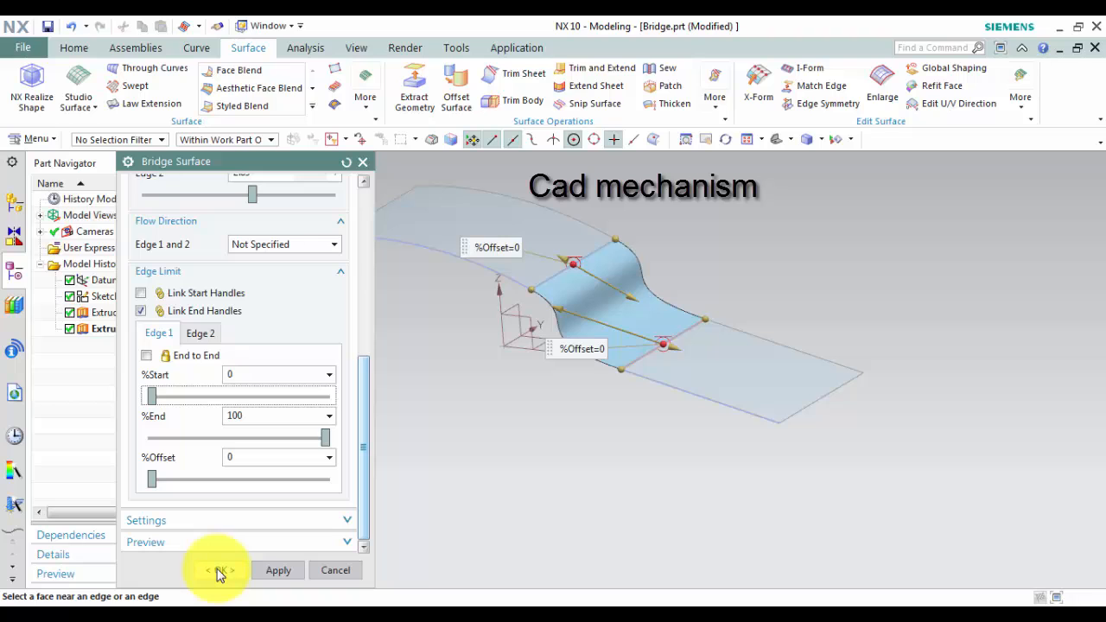
click(218, 571)
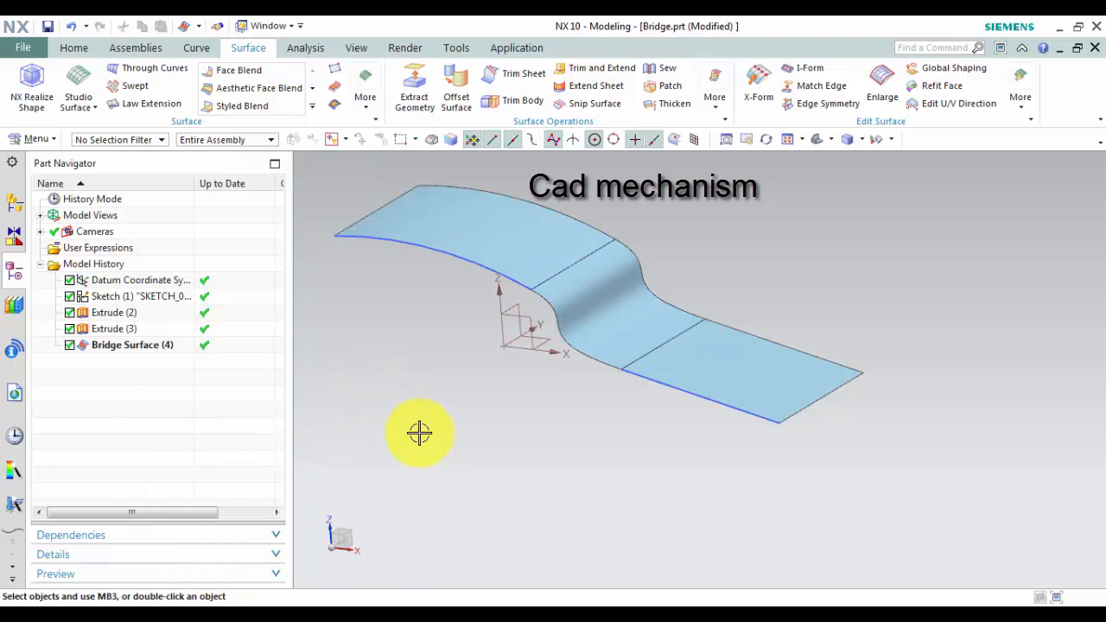